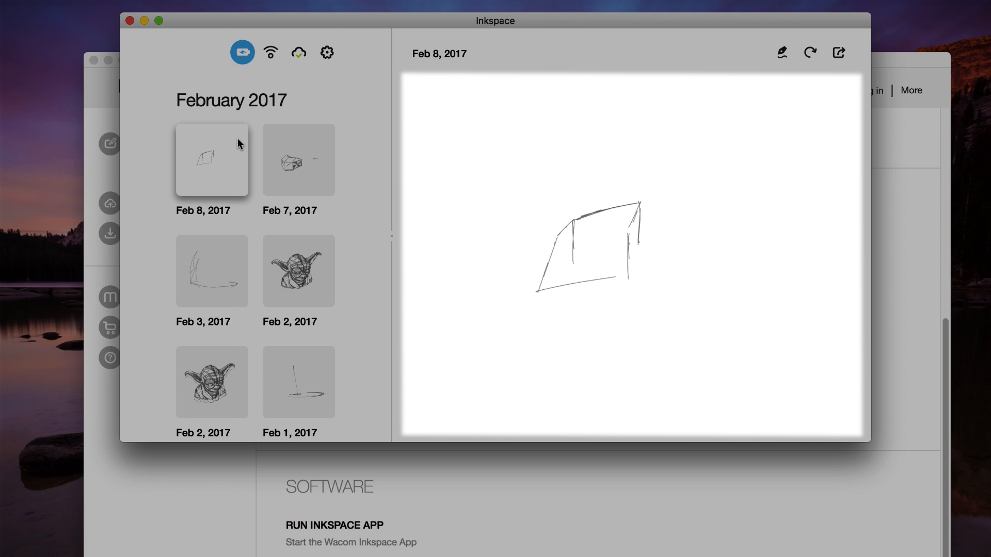
# - Scroll the sketch library back to the December 1969 sketches
pyautogui.scroll(-3)
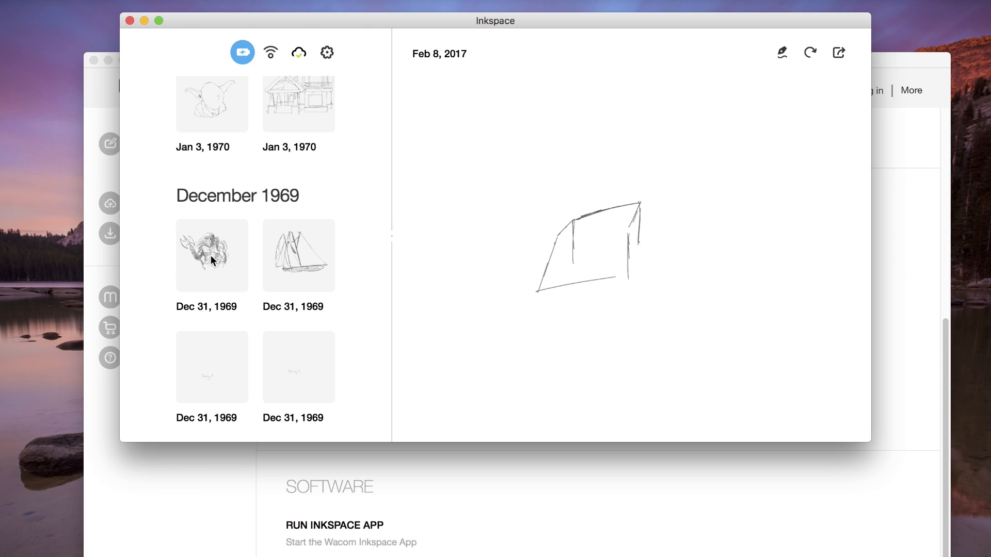
# - Preview the Dec 31, 1969 axe-wielding warrior sketch
pyautogui.click(211, 255)
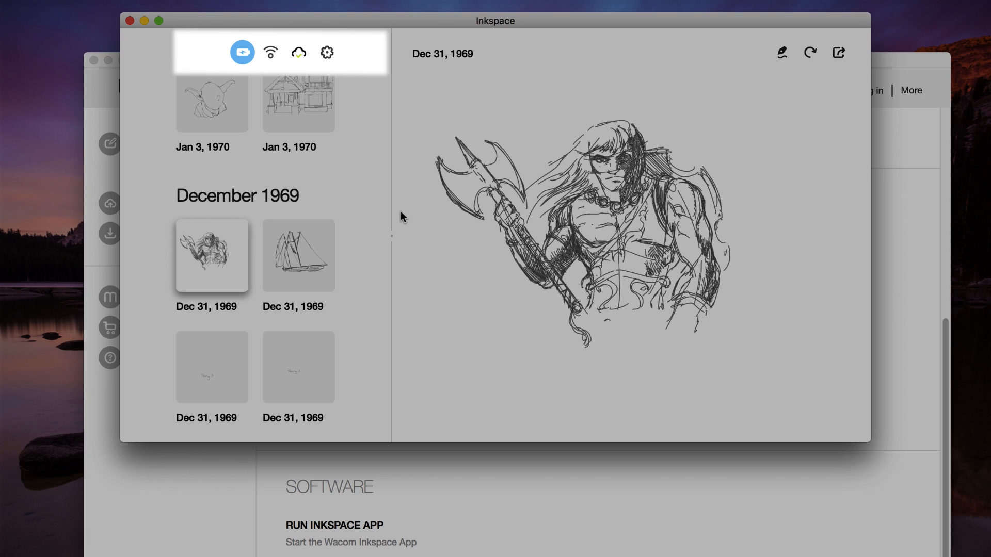
pyautogui.moveTo(271, 52)
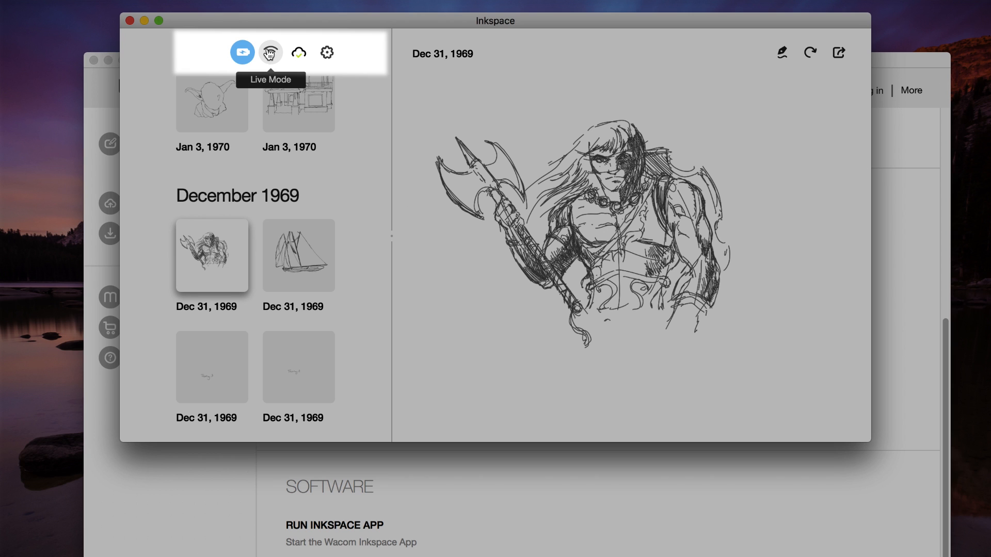
pyautogui.moveTo(242, 52)
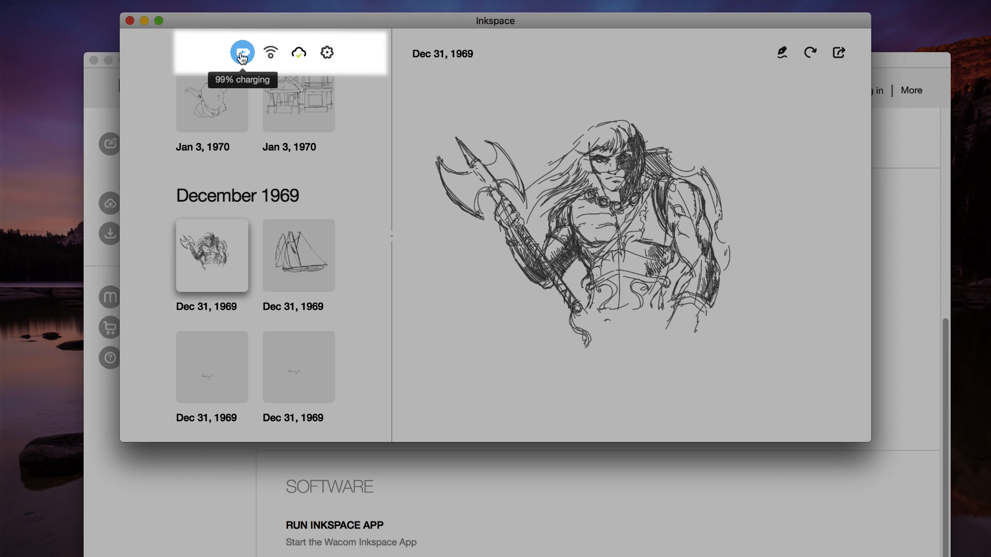
pyautogui.moveTo(243, 53)
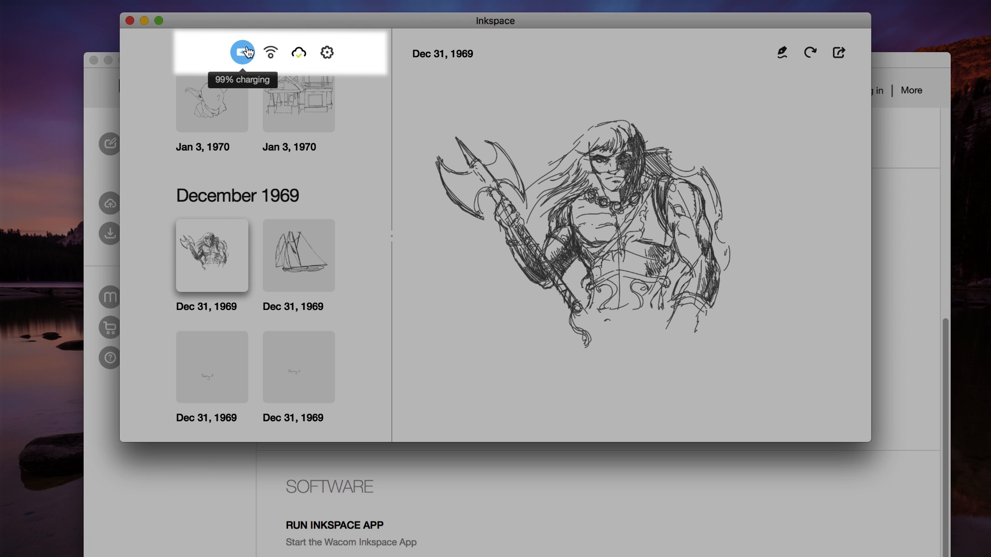
pyautogui.moveTo(301, 48)
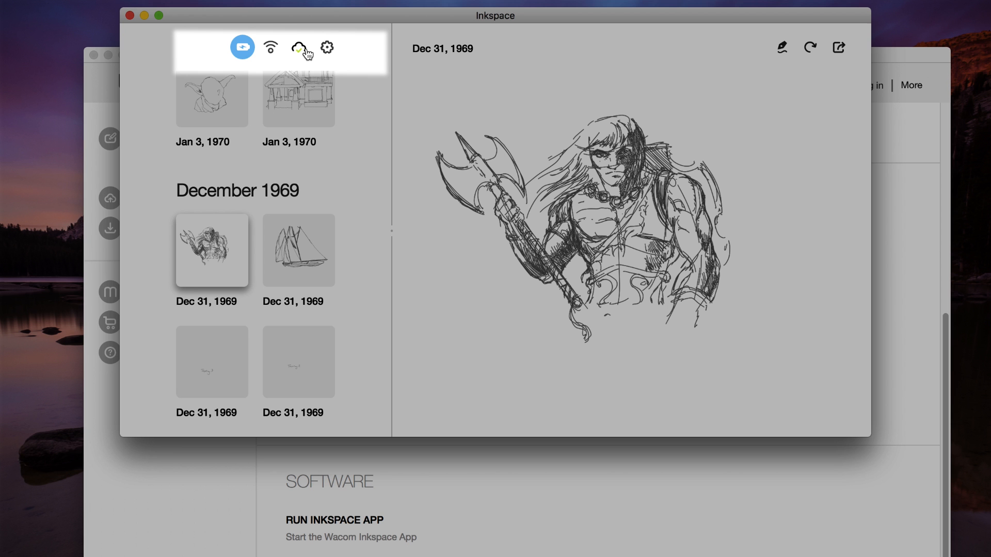
pyautogui.moveTo(299, 47)
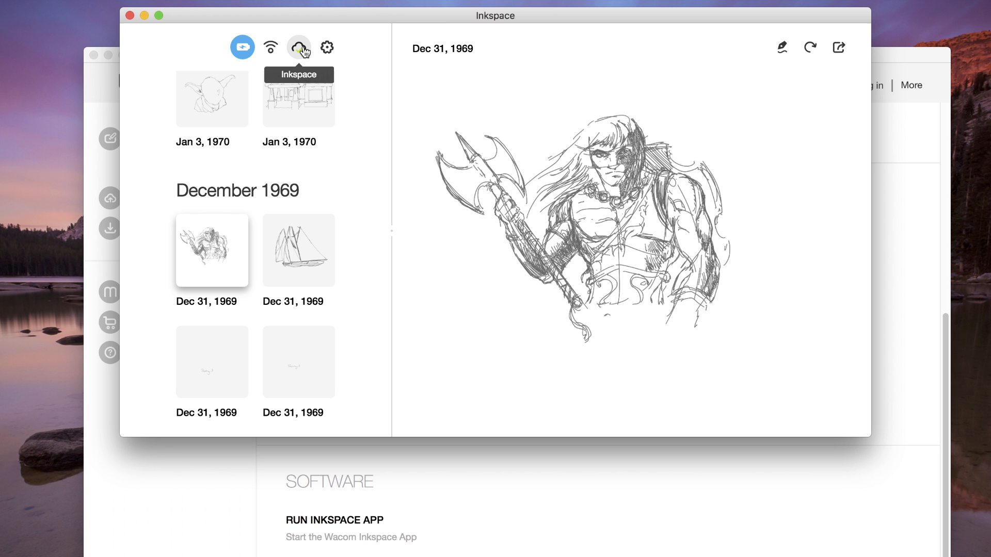